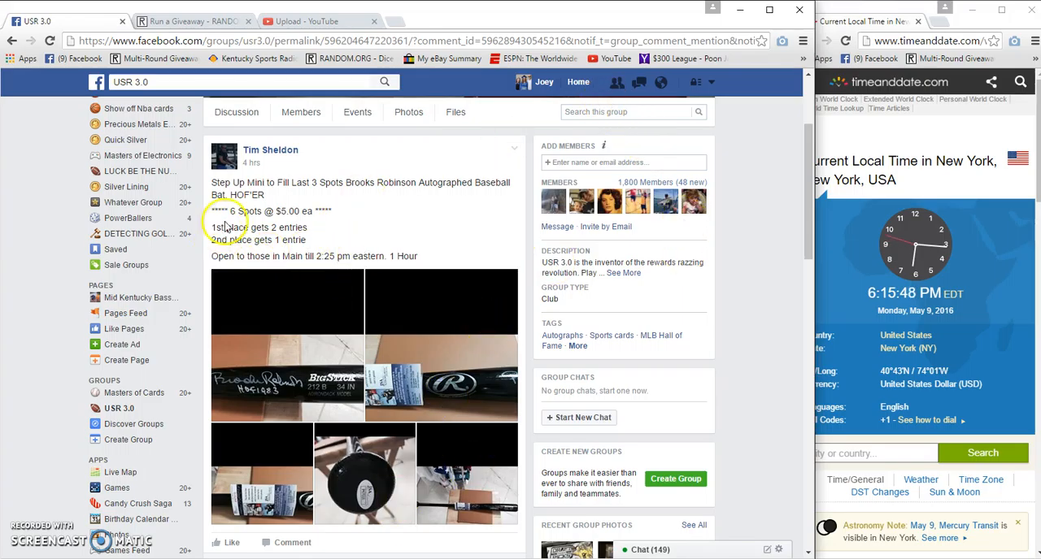
Step: Expand and copy the USR 3.0 post's six-entry comment, then start typing 'Live' below
scroll("up", 3)
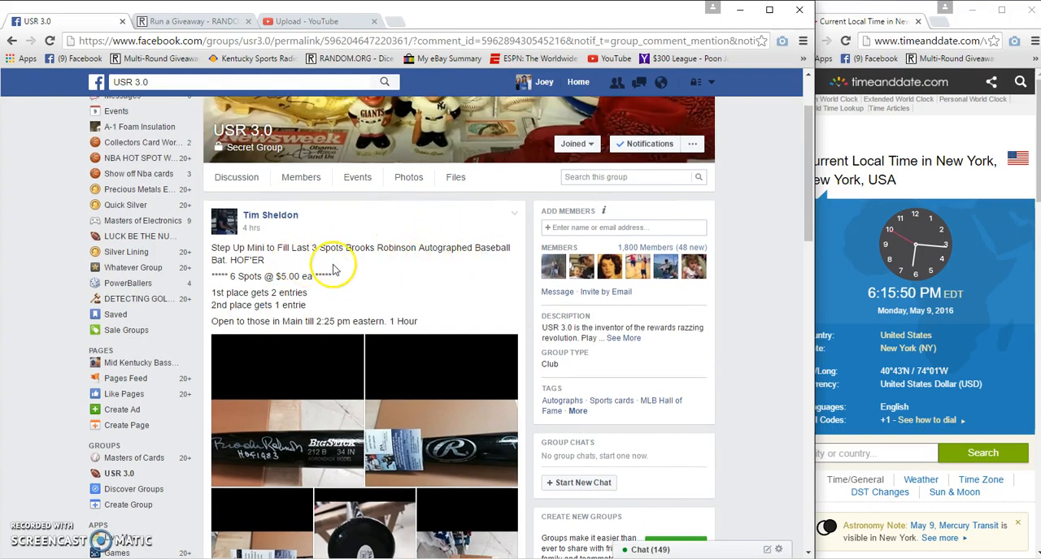
mouse_move(408, 288)
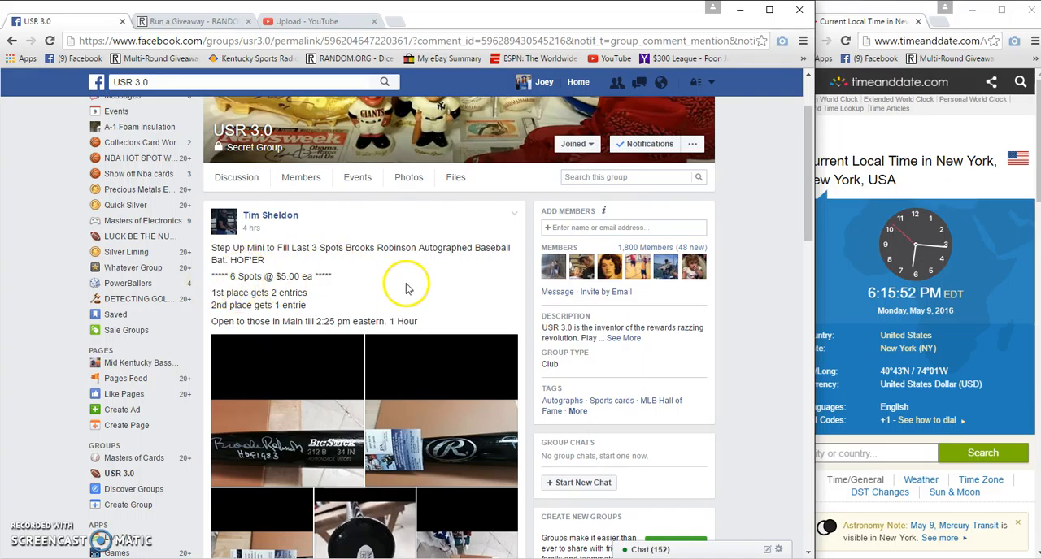
mouse_move(405, 274)
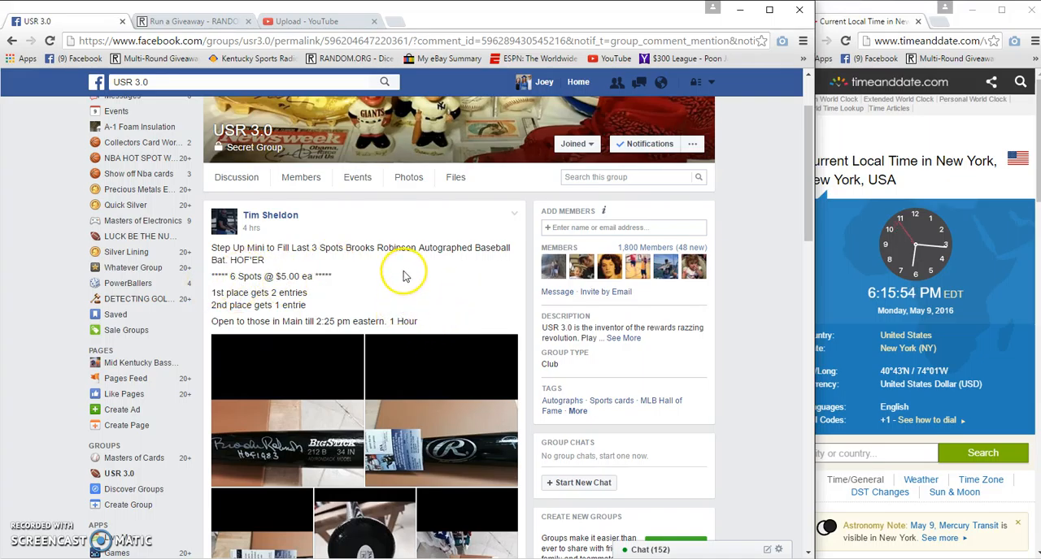
scroll("down", 3)
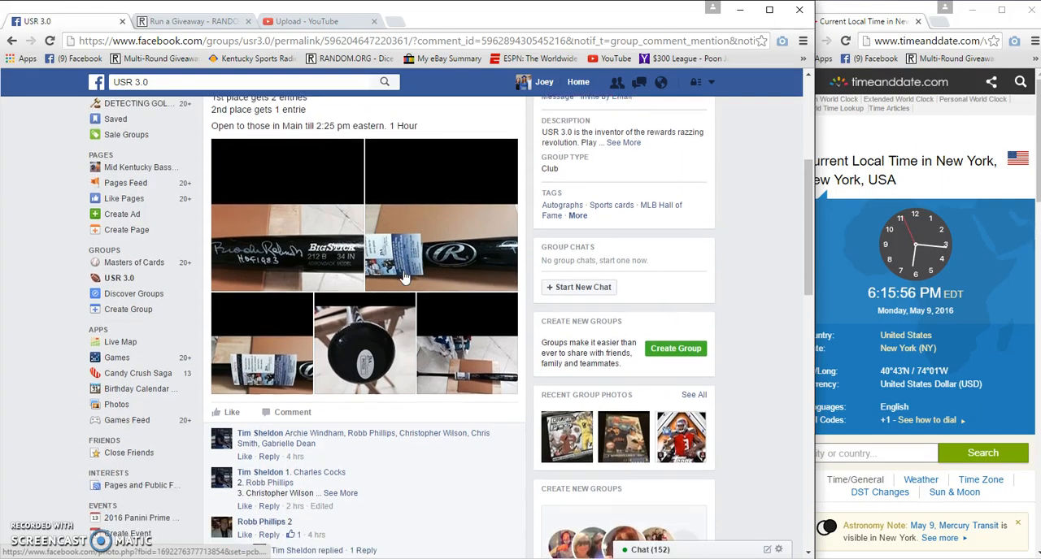
scroll("down", 3)
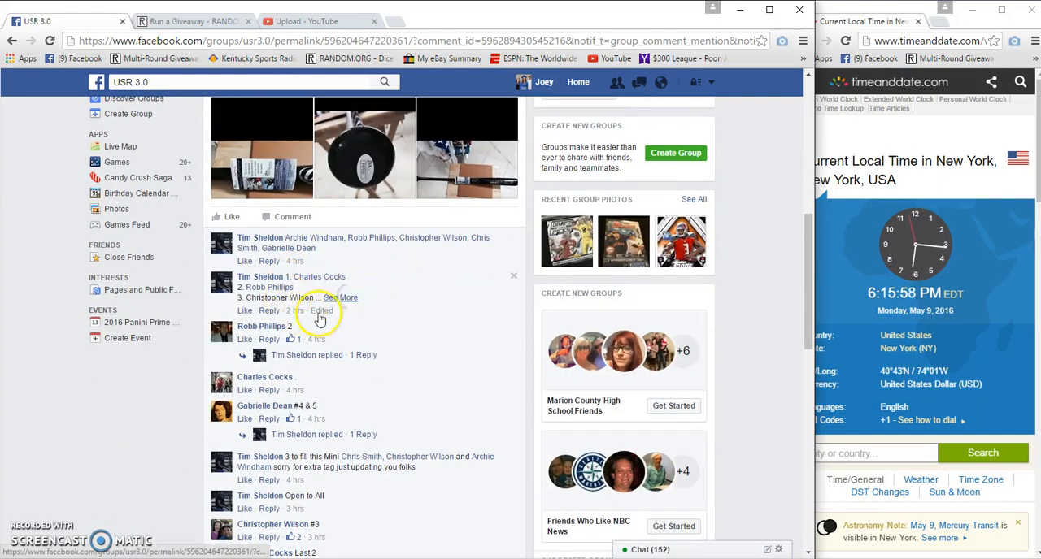
left_click(347, 297)
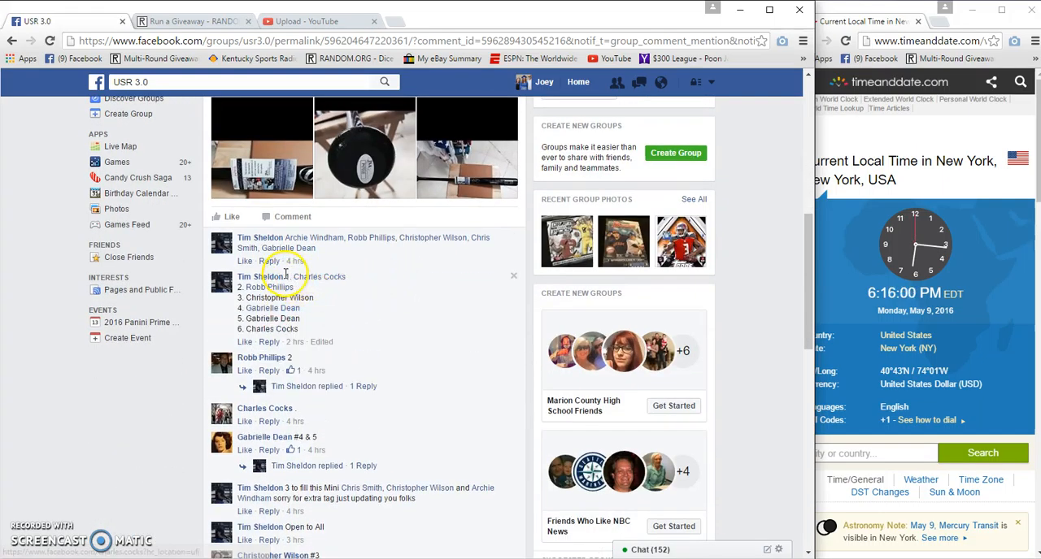
right_click(280, 301)
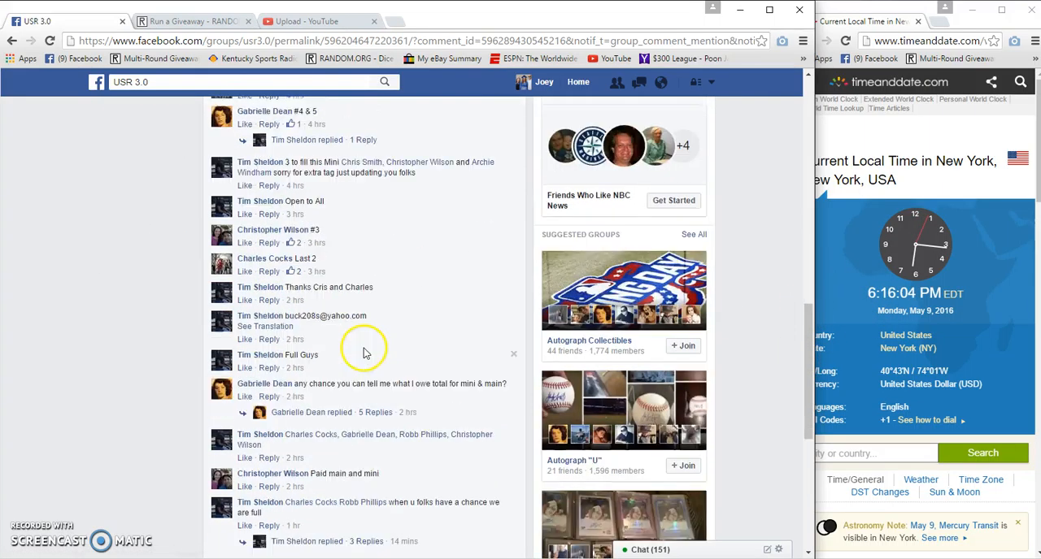
scroll("down", 3)
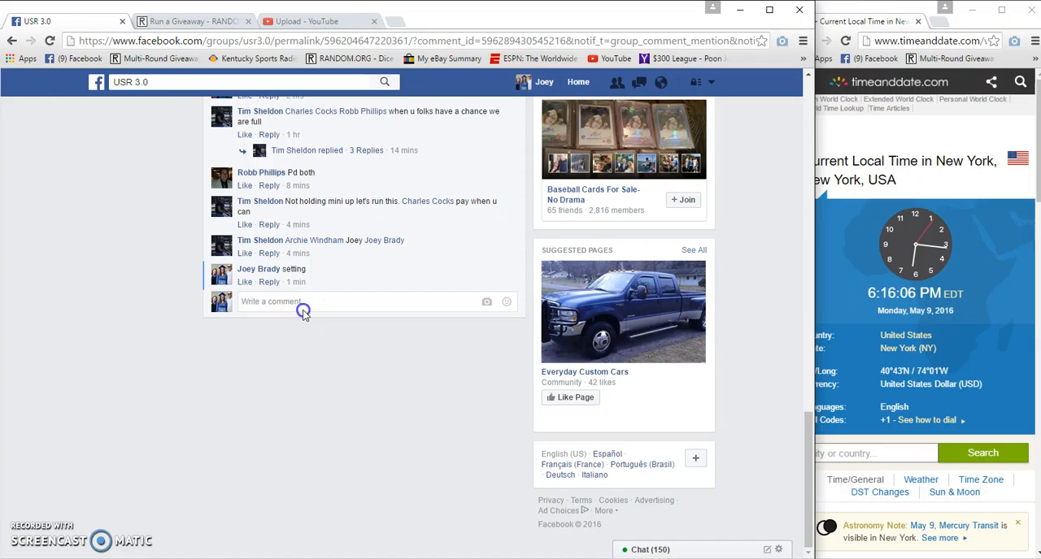
type("Liv")
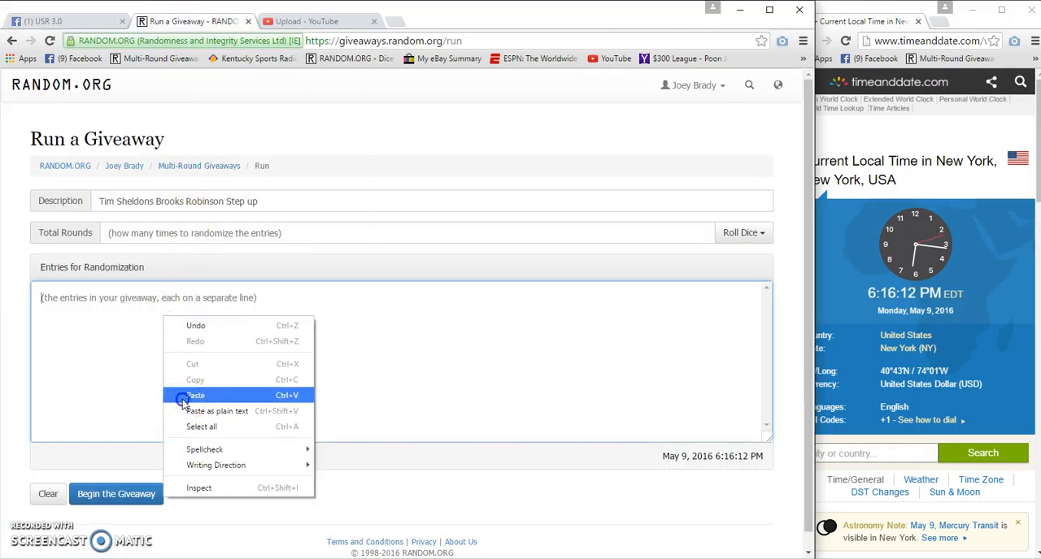
Step: Paste the six entries into RANDOM.ORG with 9 total rounds and begin the giveaway
left_click(195, 395)
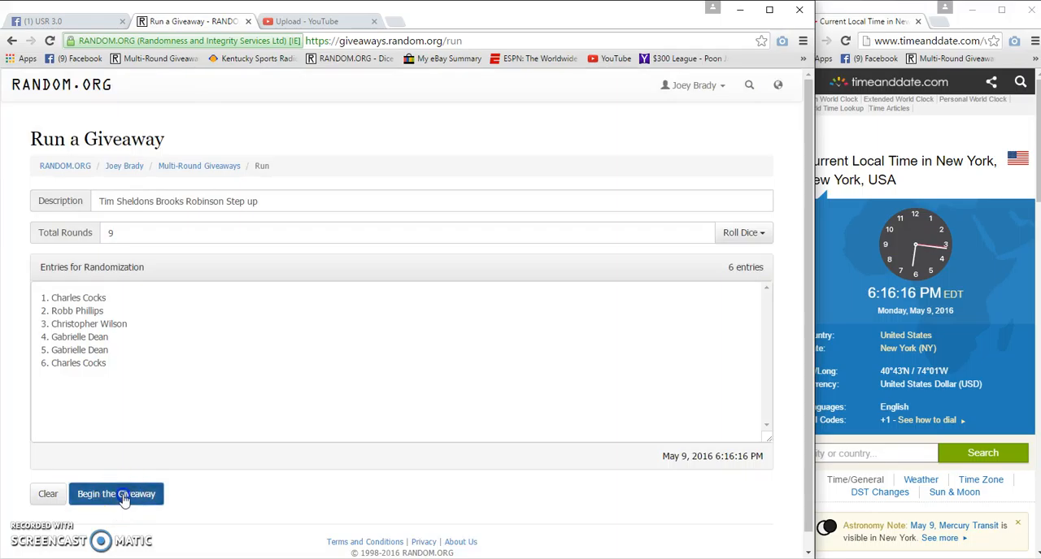
left_click(116, 493)
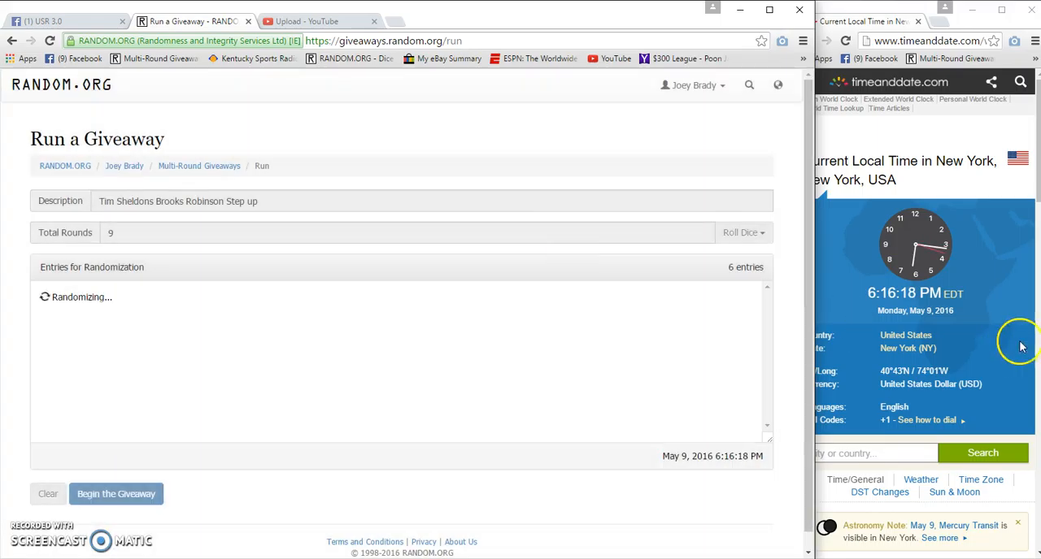
Step: Click through successive giveaway rounds until the Result of Round #8 appears
left_click(115, 494)
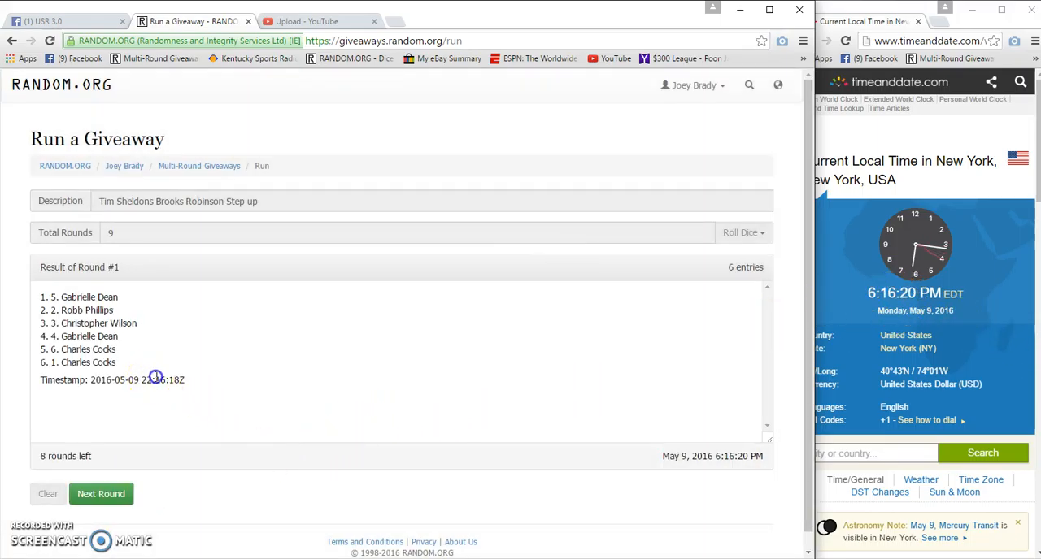
left_click(101, 493)
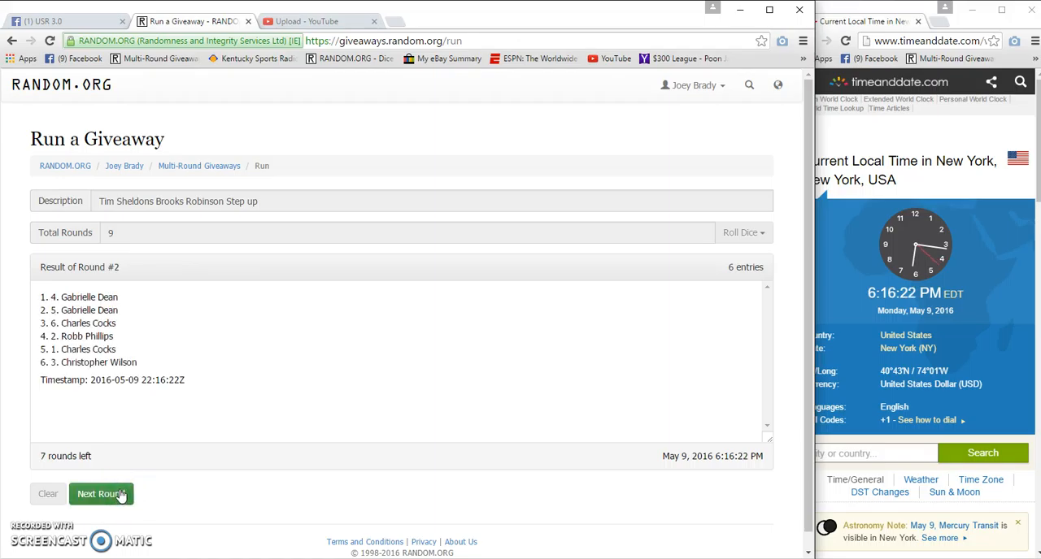
left_click(100, 494)
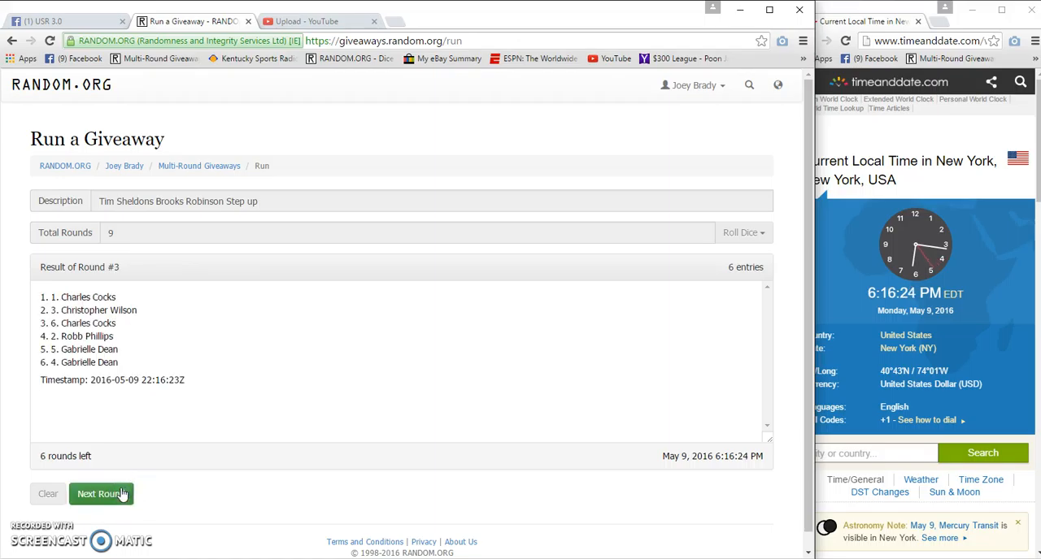
left_click(100, 494)
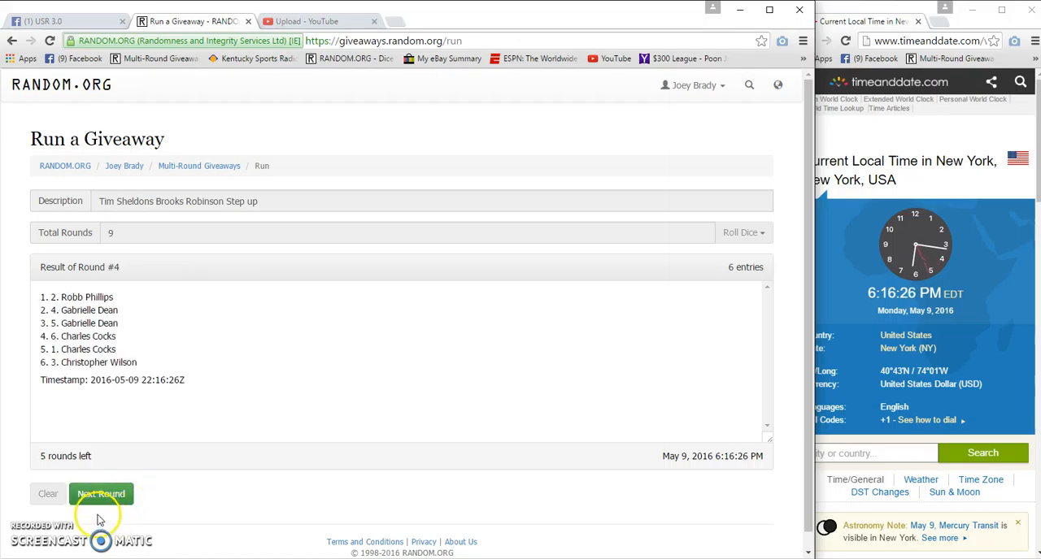
left_click(100, 494)
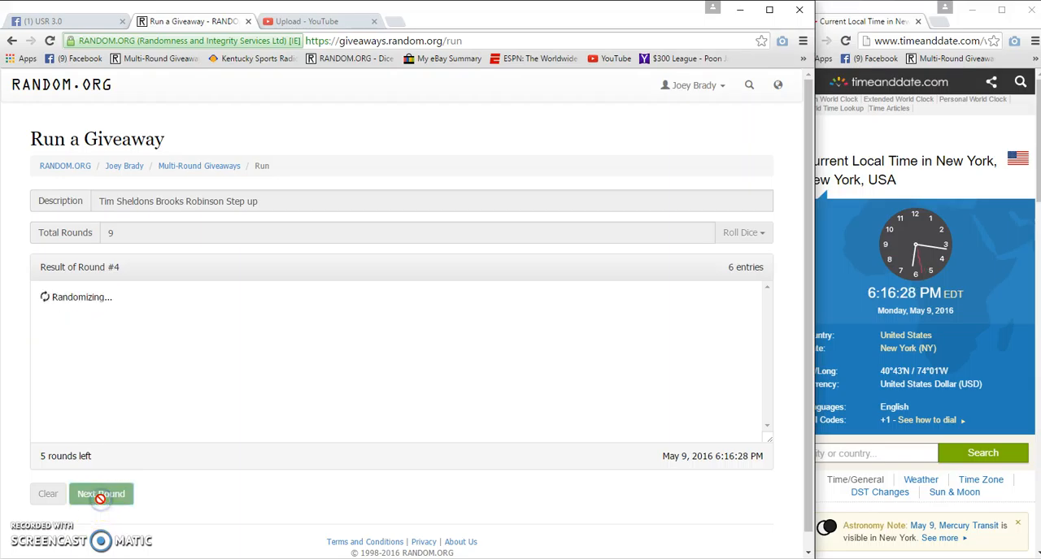
left_click(101, 494)
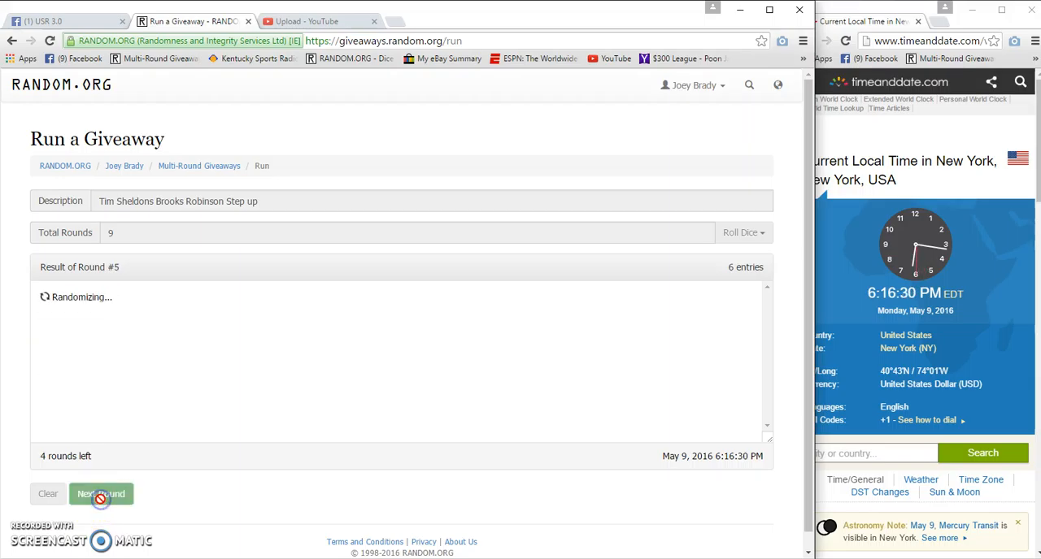
left_click(100, 493)
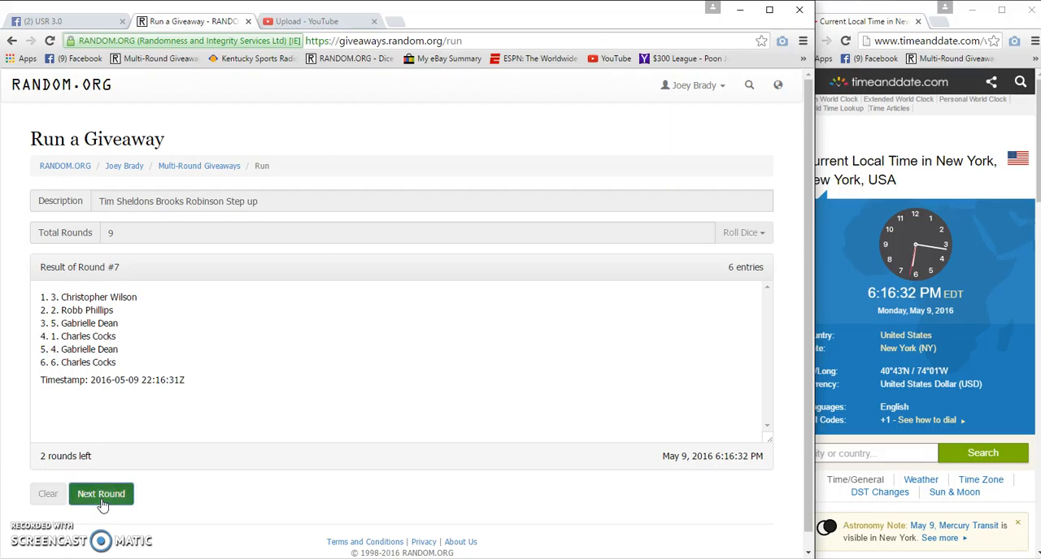
left_click(101, 493)
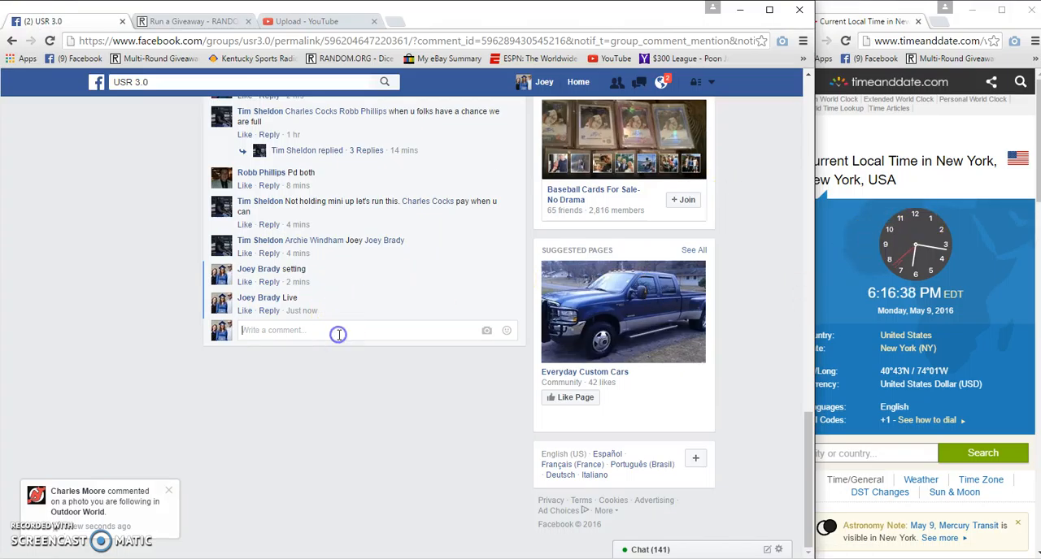
Step: Type the 'good luck final roll' comment in the USR 3.0 thread
type("good luck fi")
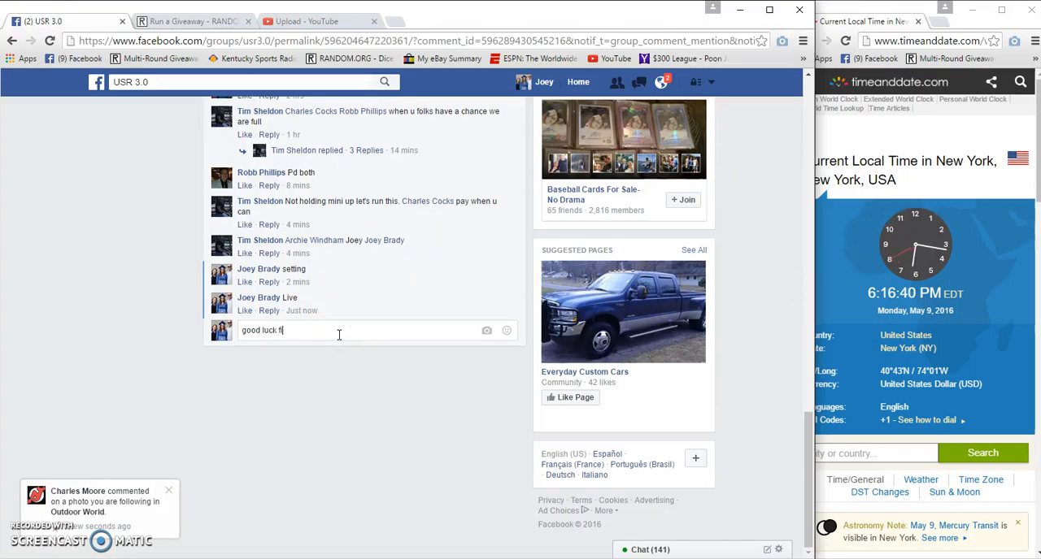
type("al")
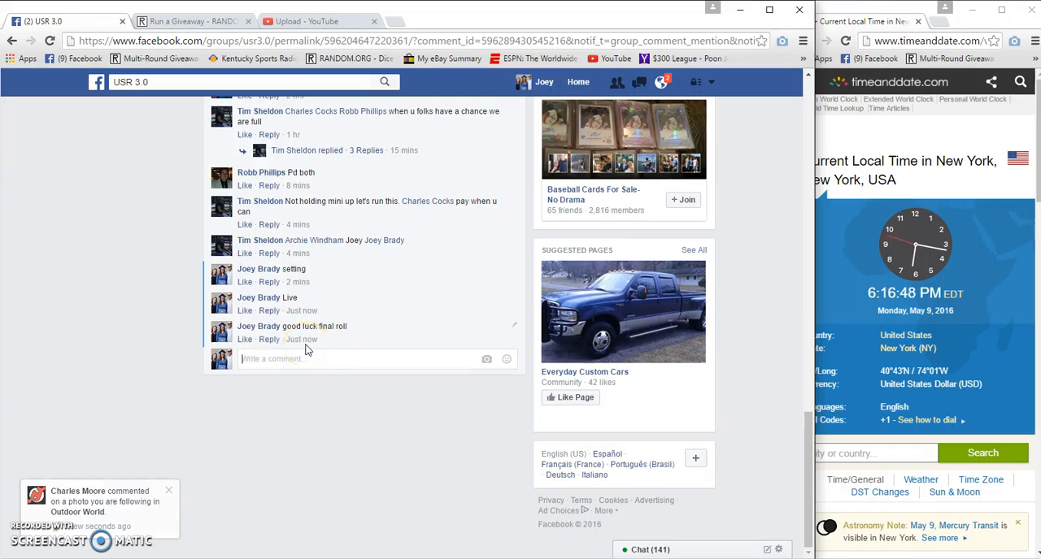
mouse_move(302, 339)
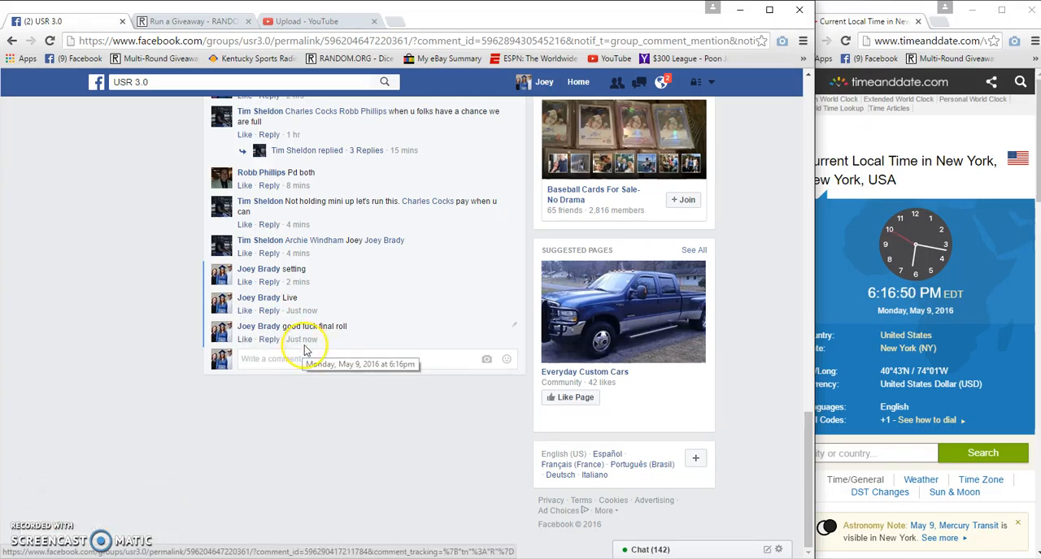
Step: Run RANDOM.ORG's ninth round to completion, then post 'Done' in the USR 3.0 thread
left_click(194, 20)
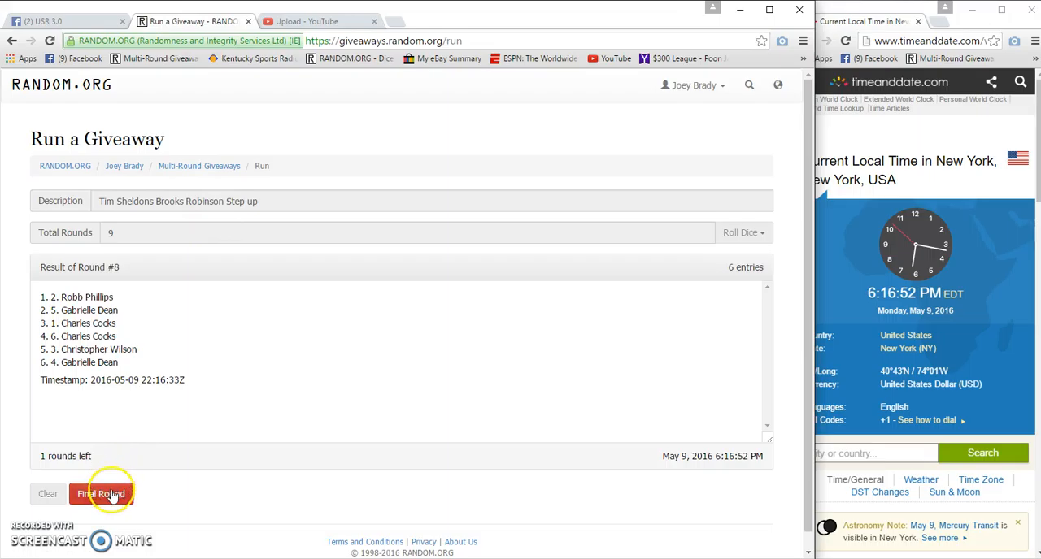
left_click(100, 494)
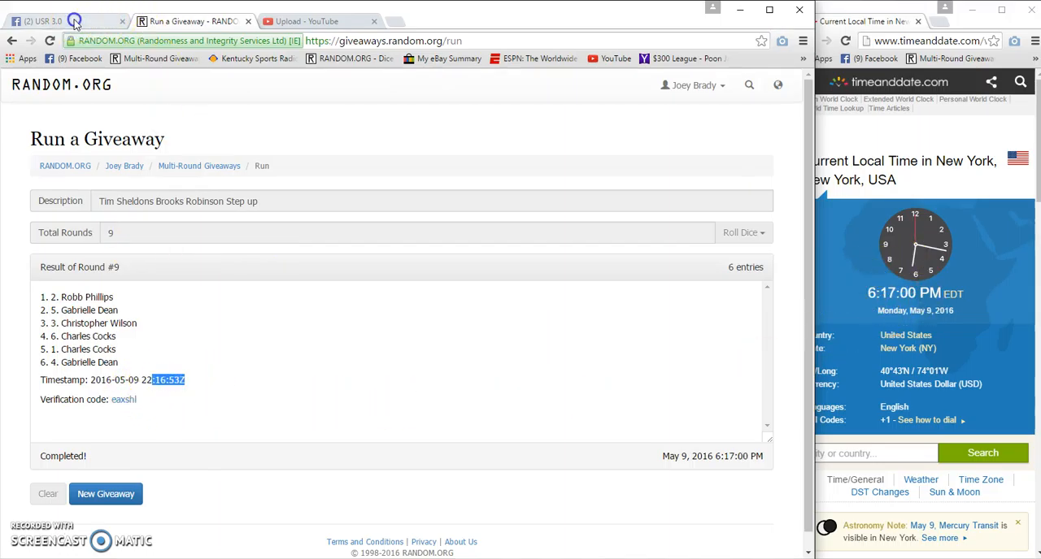
left_click(57, 21)
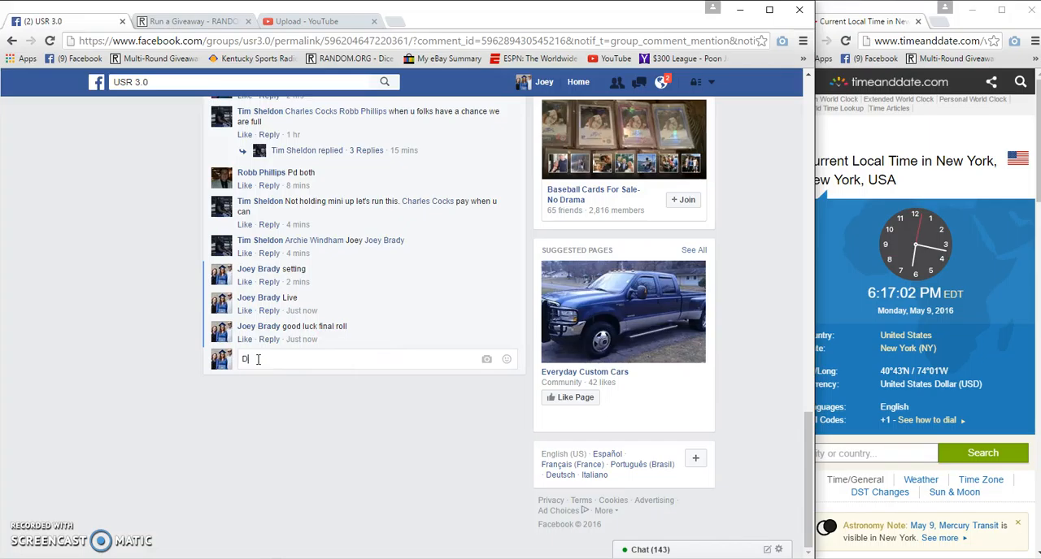
key("Return")
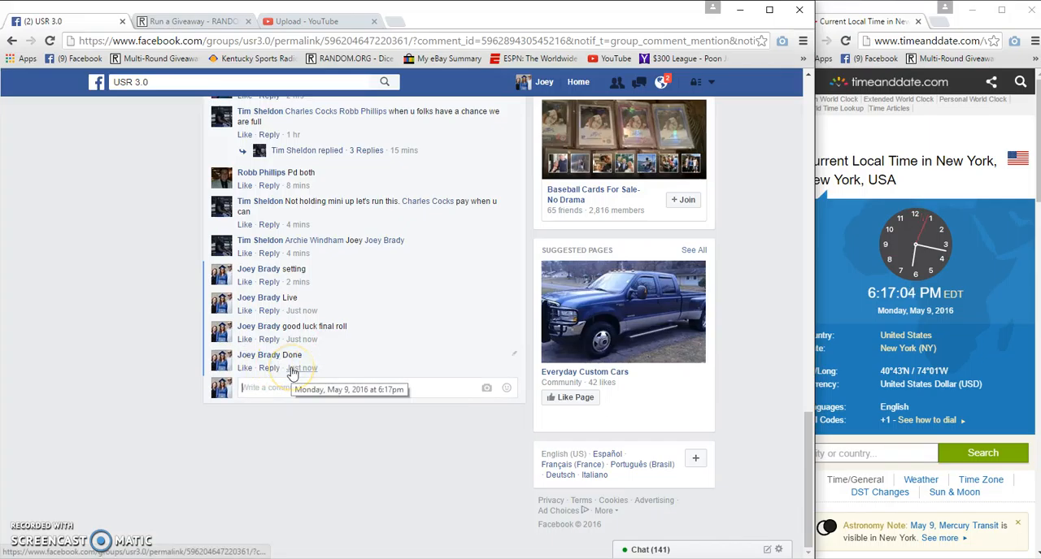